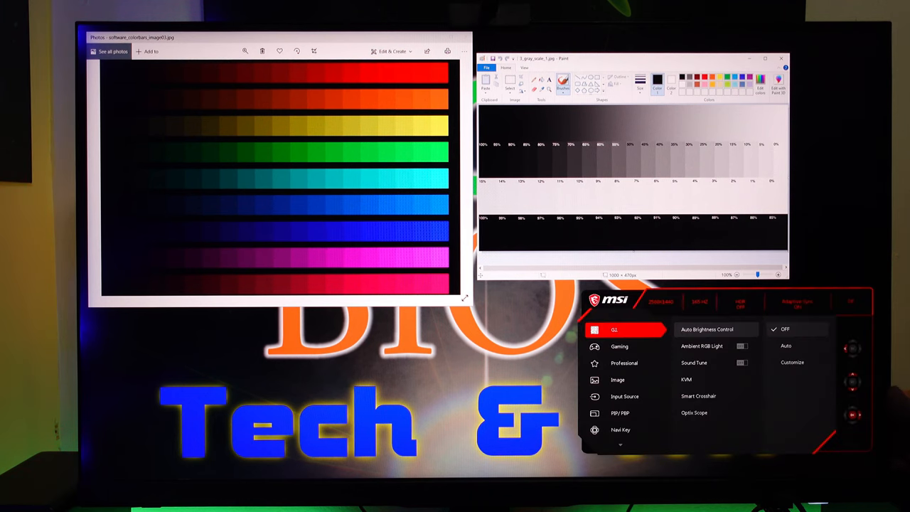
- Select the professional picture mode and accept the higher power-consumption warning with Yes
{"action": "left_click", "coordinate": [625, 362]}
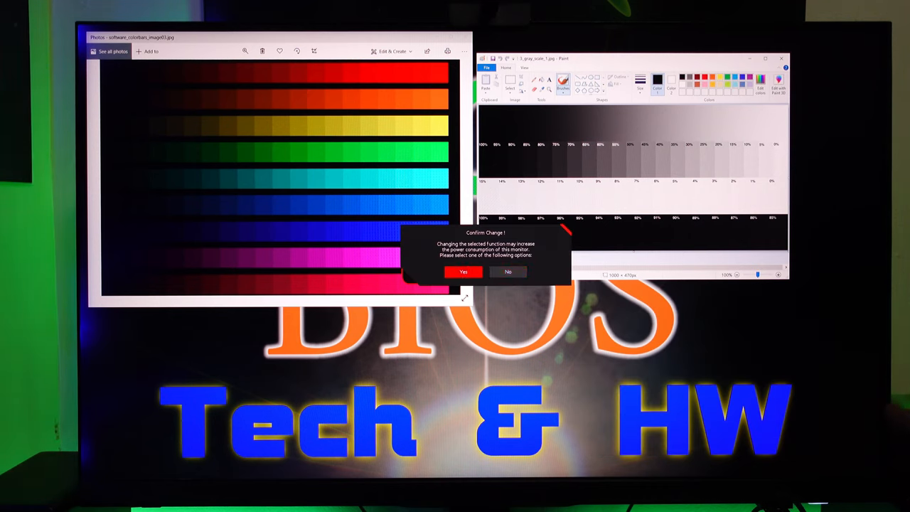
{"action": "left_click", "coordinate": [463, 272]}
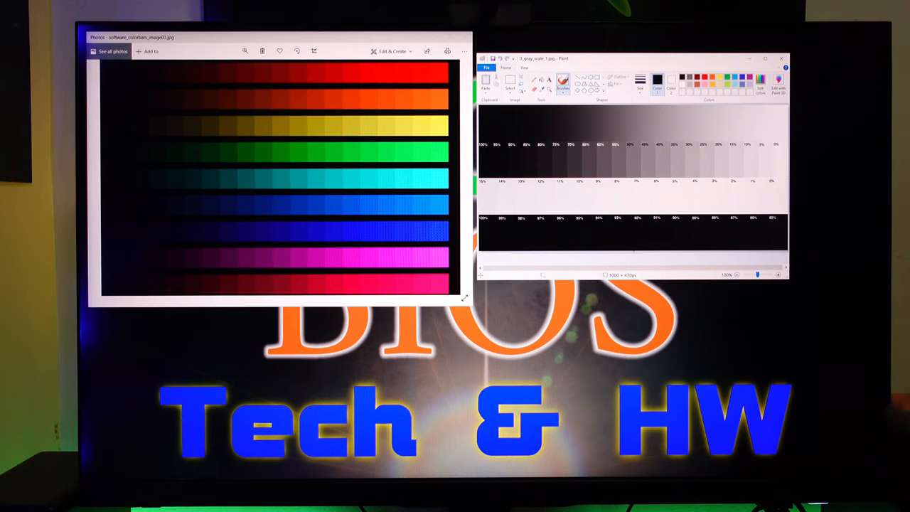